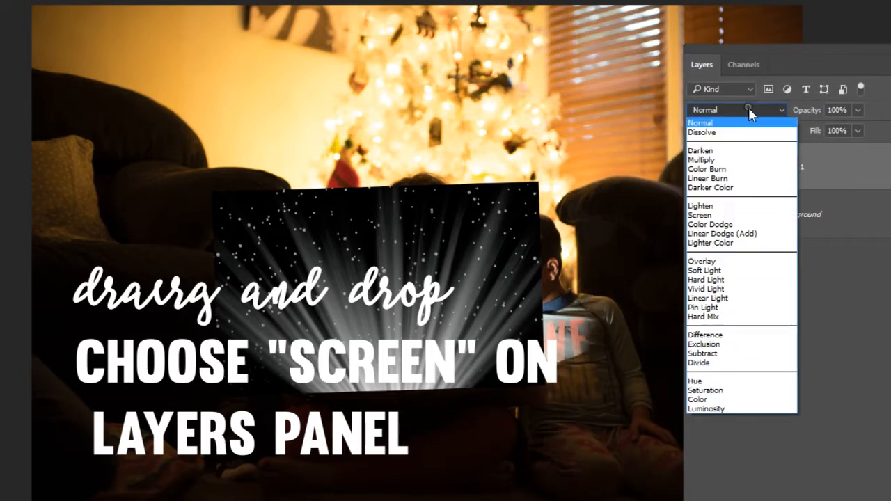
- Try Linear Dodge (Add) on the sparkle layer, then settle on Screen blending
{"action": "left_click", "coordinate": [723, 234]}
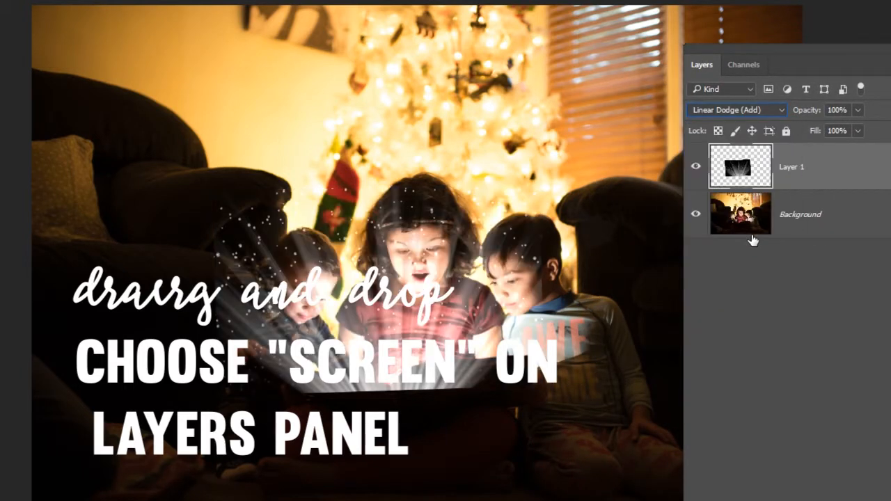
{"action": "left_click", "coordinate": [735, 109]}
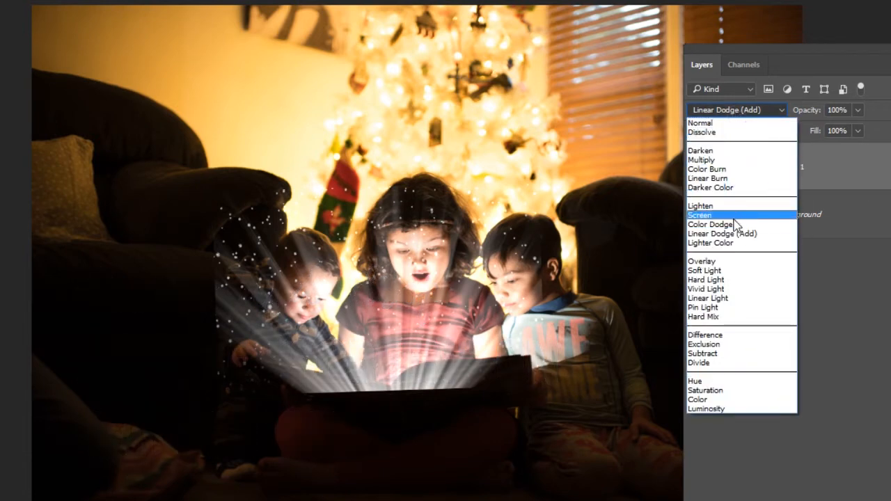
{"action": "left_click", "coordinate": [700, 215]}
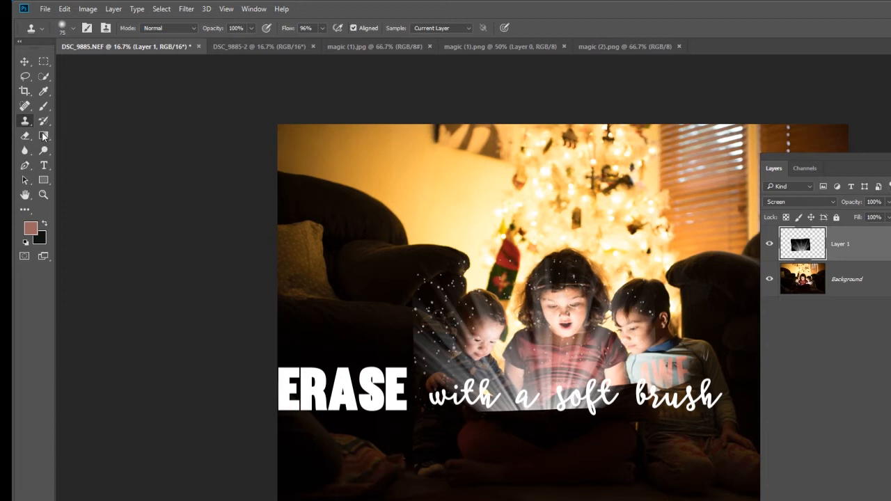
- Erase the sparkle layer's stray edges with a soft Eraser so the glow hugs the book
{"action": "left_click", "coordinate": [25, 136]}
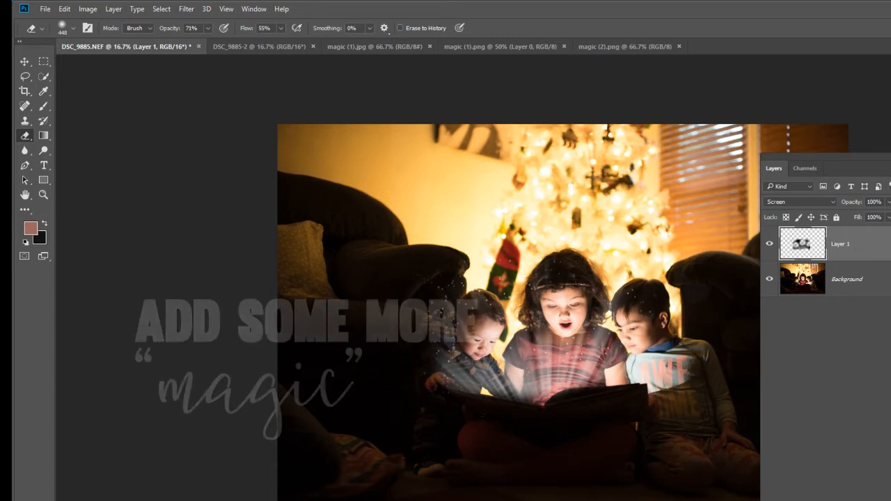
- Drag the magic (2).png galaxy into the children photo and enlarge and tilt it with Free Transform
{"action": "left_click", "coordinate": [498, 48]}
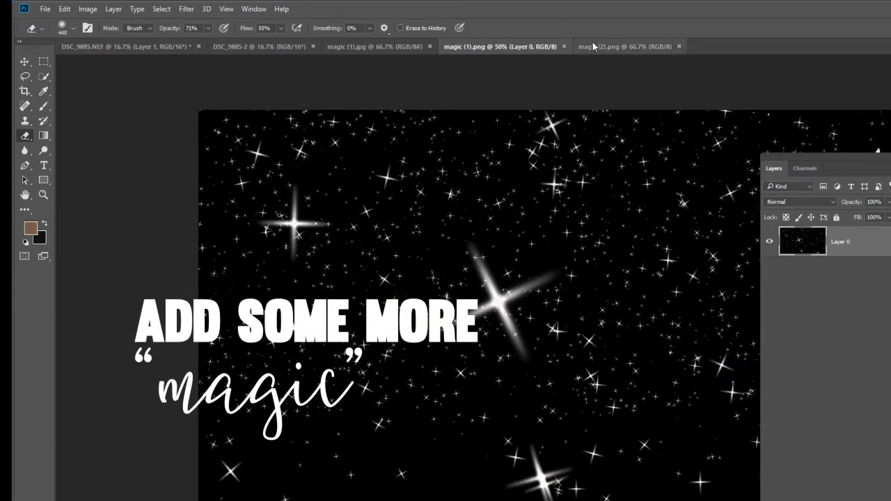
{"action": "left_click", "coordinate": [620, 47]}
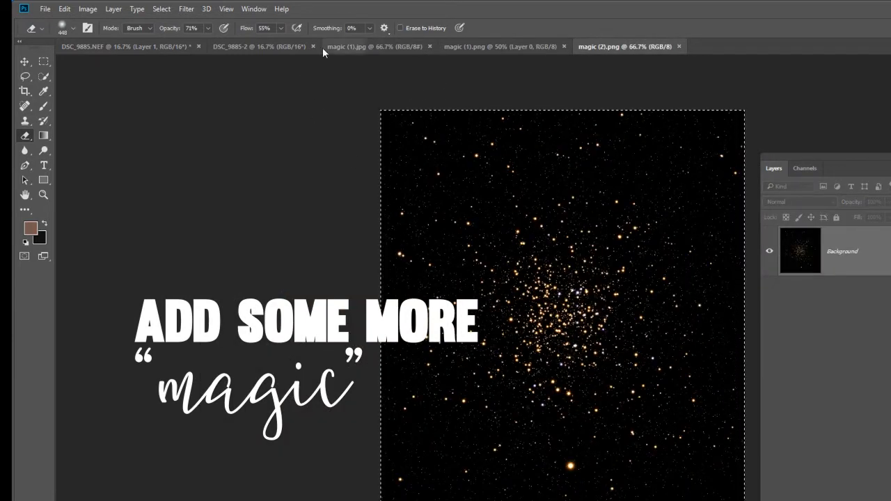
{"action": "left_click", "coordinate": [104, 48]}
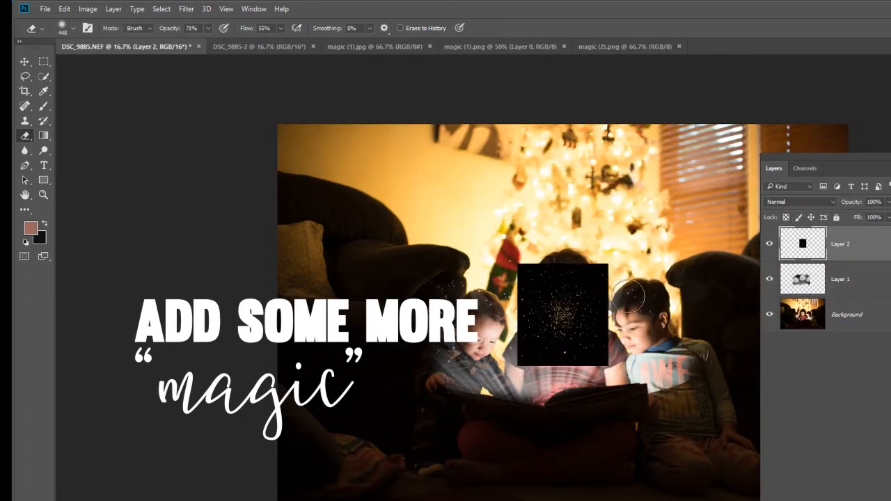
{"action": "key", "text": "ctrl+t"}
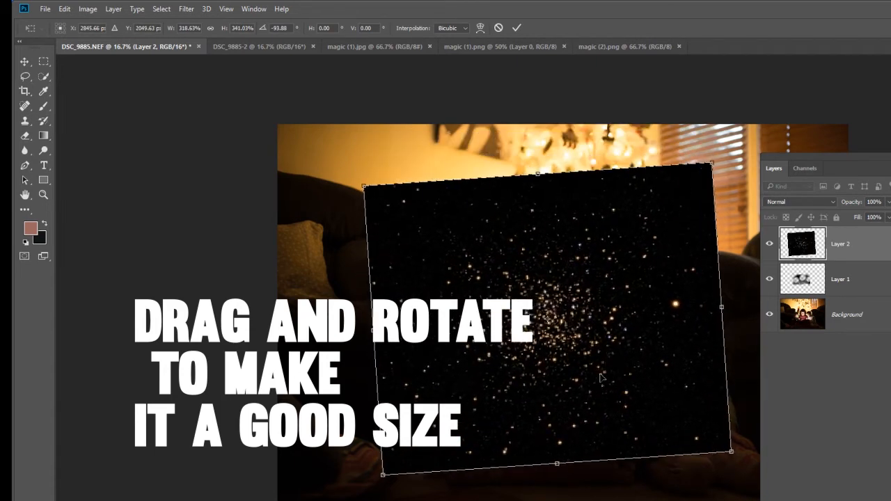
- Try Linear Dodge (Add) on the galaxy layer, then set it to Screen blending
{"action": "left_click", "coordinate": [801, 201]}
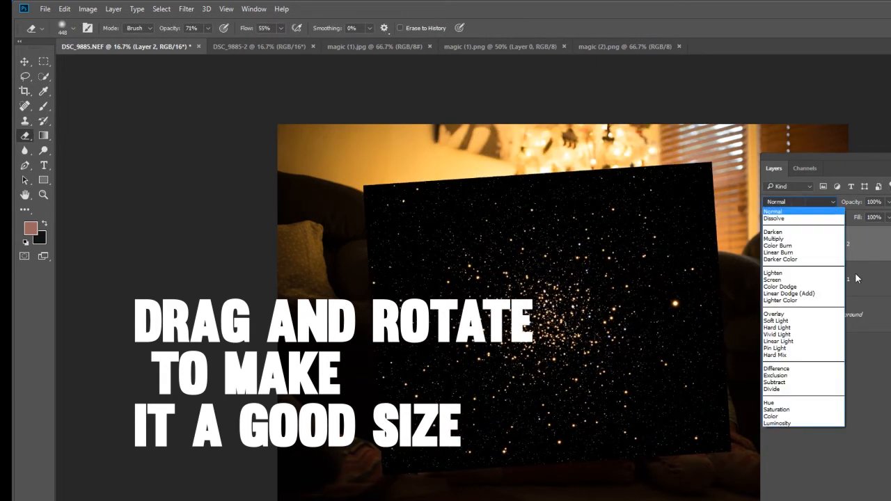
{"action": "left_click", "coordinate": [789, 292]}
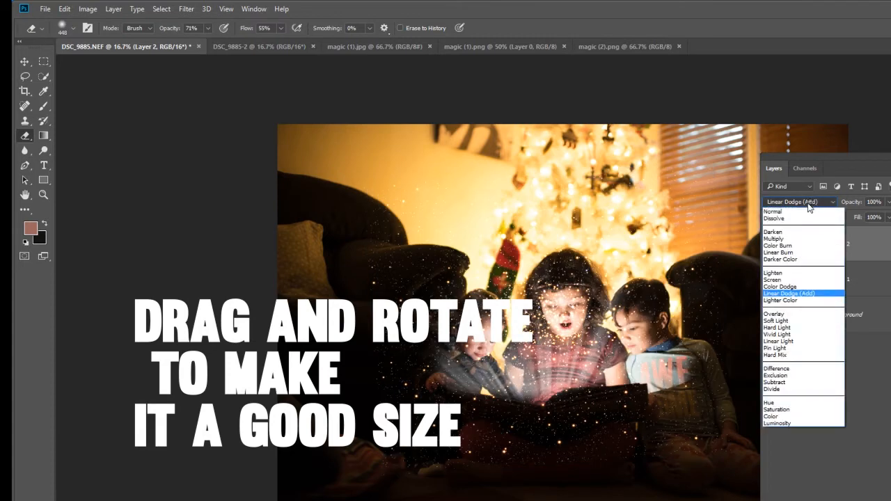
{"action": "left_click", "coordinate": [772, 278]}
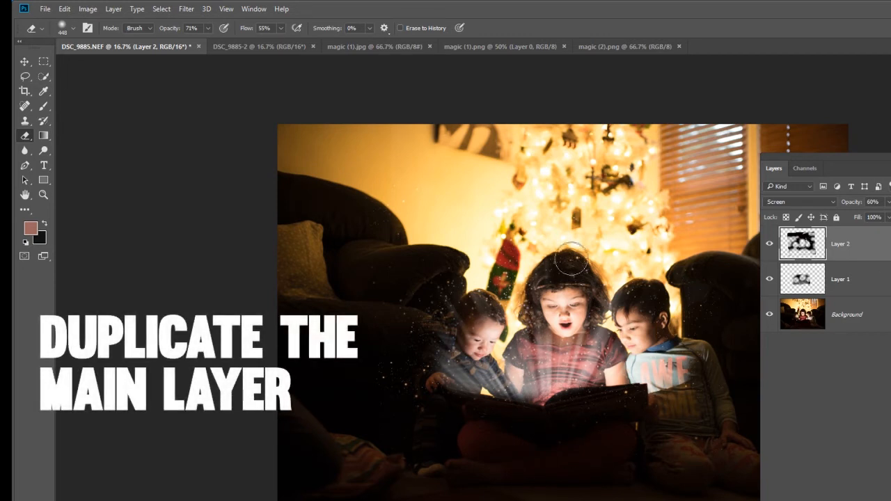
- Duplicate the background photo and bring up a Curves adjustment on the copy
{"action": "left_click", "coordinate": [802, 315]}
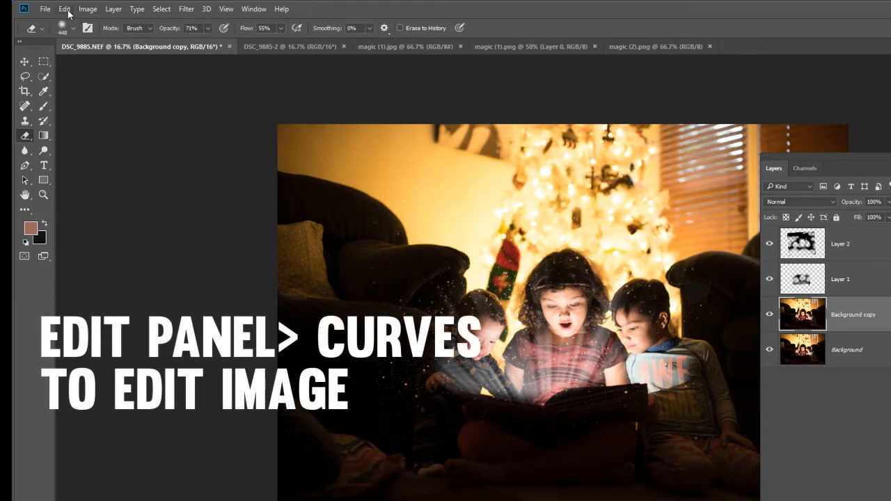
{"action": "left_click", "coordinate": [86, 8]}
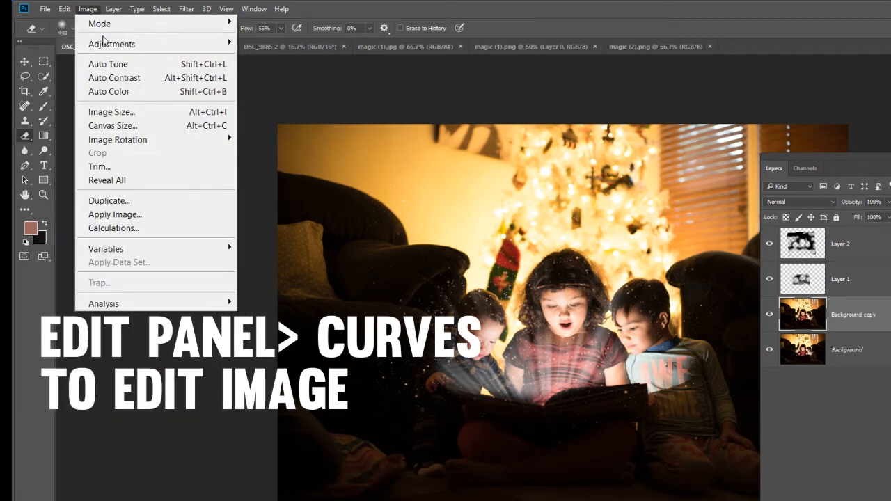
{"action": "left_click", "coordinate": [111, 44]}
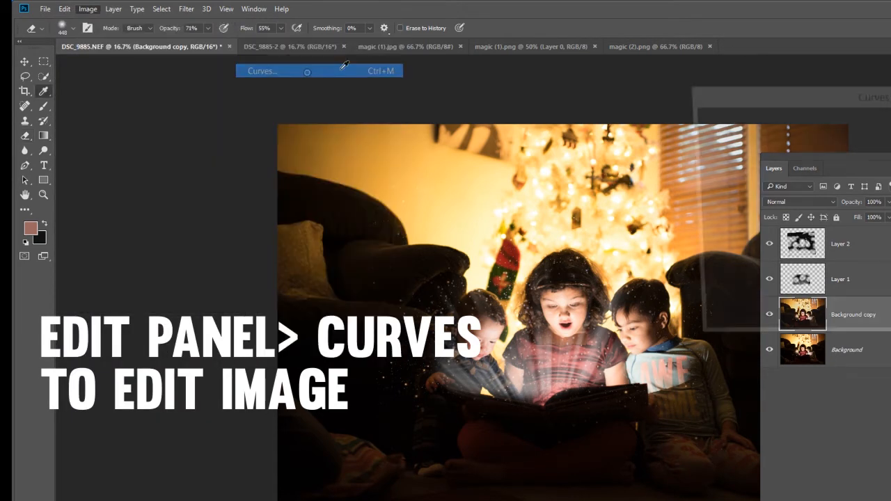
{"action": "left_click", "coordinate": [262, 69]}
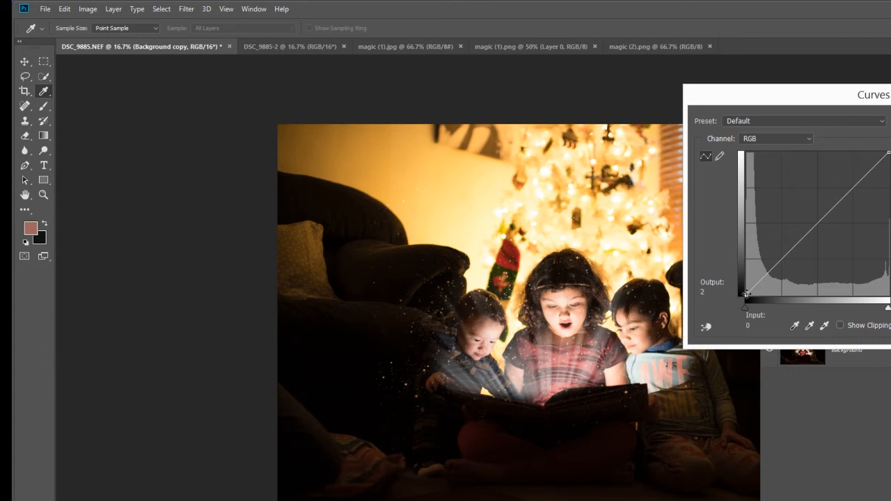
- Pull the RGB curve's shadow, midtone and upper points downward to darken the photo
{"action": "left_click_drag", "start_coordinate": [747, 294], "coordinate": [742, 288]}
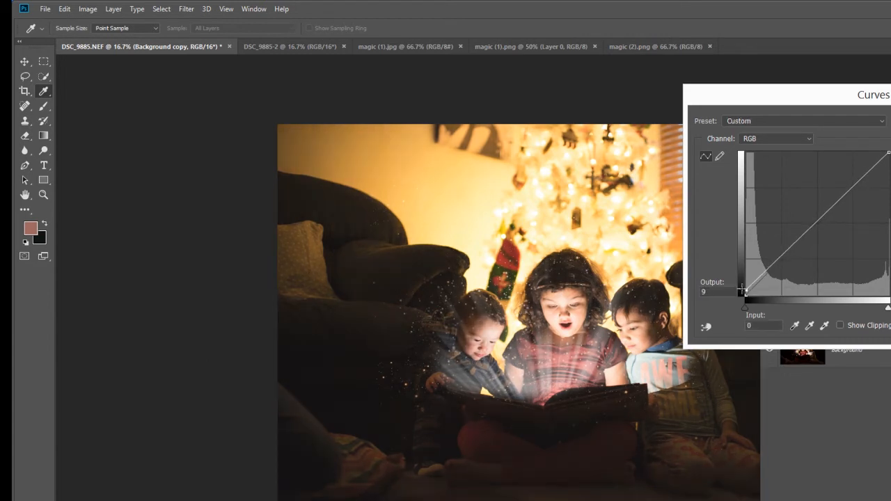
{"action": "left_click_drag", "start_coordinate": [741, 288], "coordinate": [752, 286]}
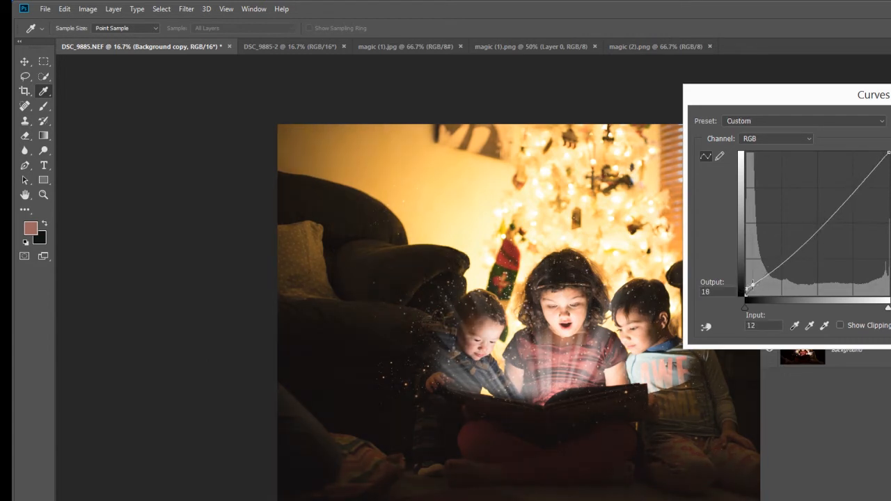
{"action": "left_click_drag", "start_coordinate": [752, 287], "coordinate": [755, 285]}
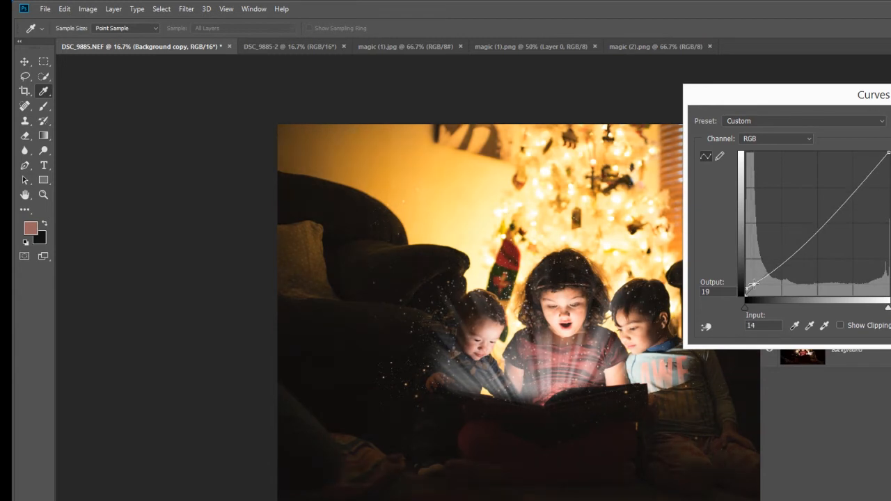
{"action": "left_click_drag", "start_coordinate": [755, 285], "coordinate": [789, 264]}
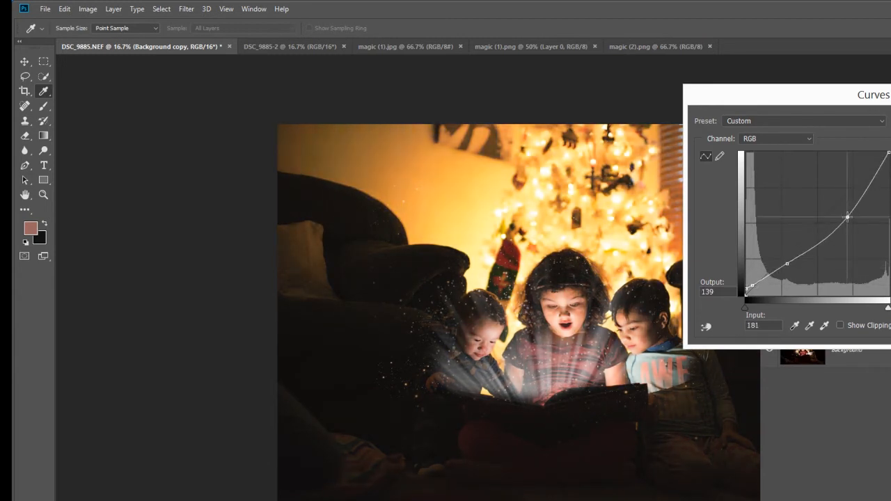
{"action": "left_click_drag", "start_coordinate": [848, 217], "coordinate": [847, 207]}
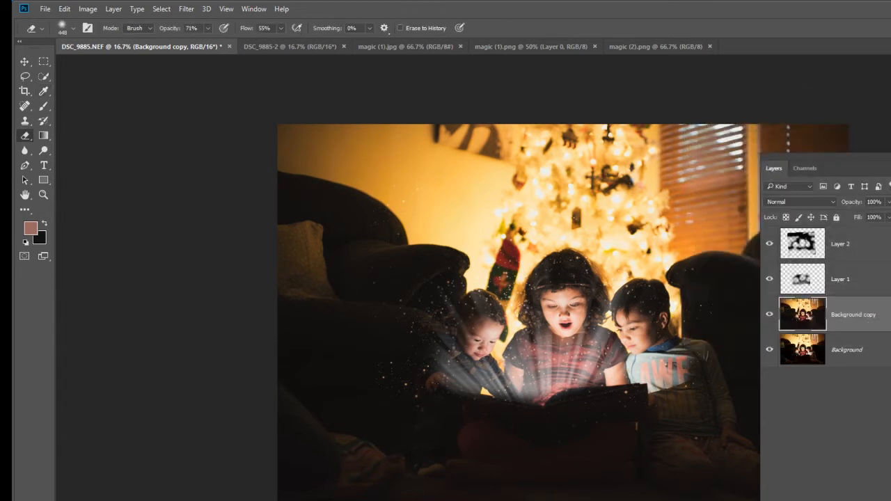
{"action": "mouse_move", "coordinate": [703, 368]}
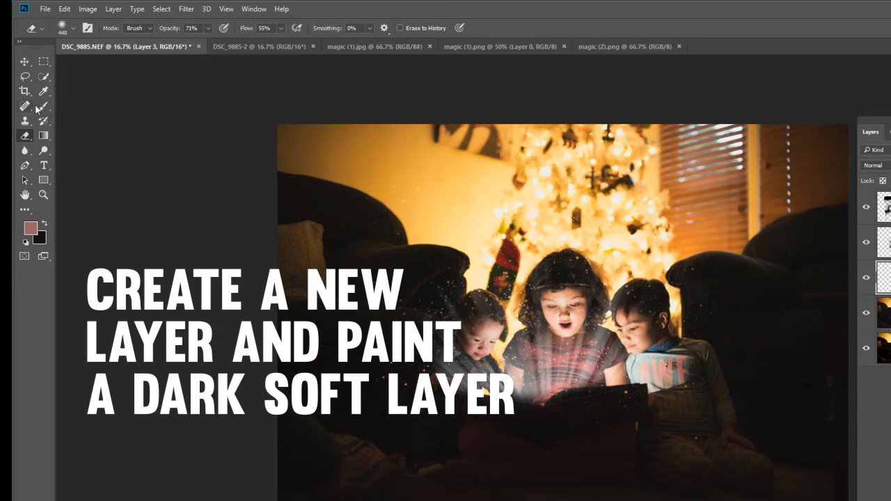
- Set up a soft black low-opacity Brush for painting the foreground dark
{"action": "left_click", "coordinate": [43, 106]}
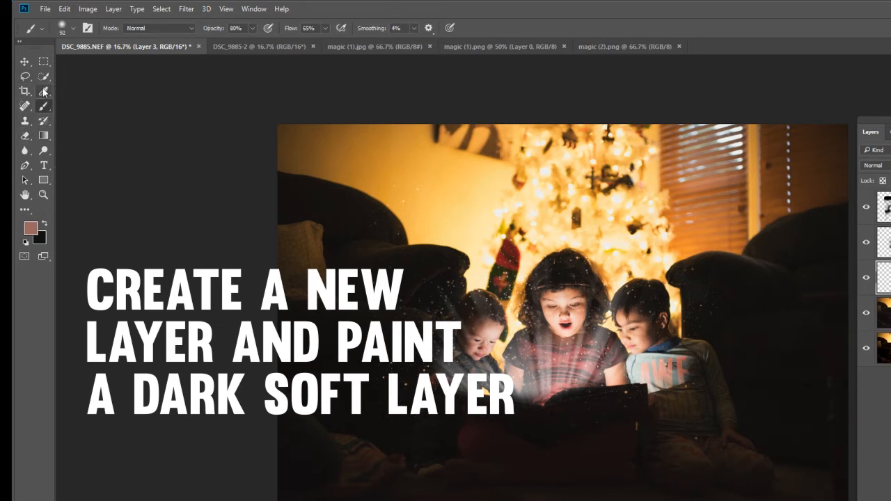
{"action": "left_click", "coordinate": [43, 90]}
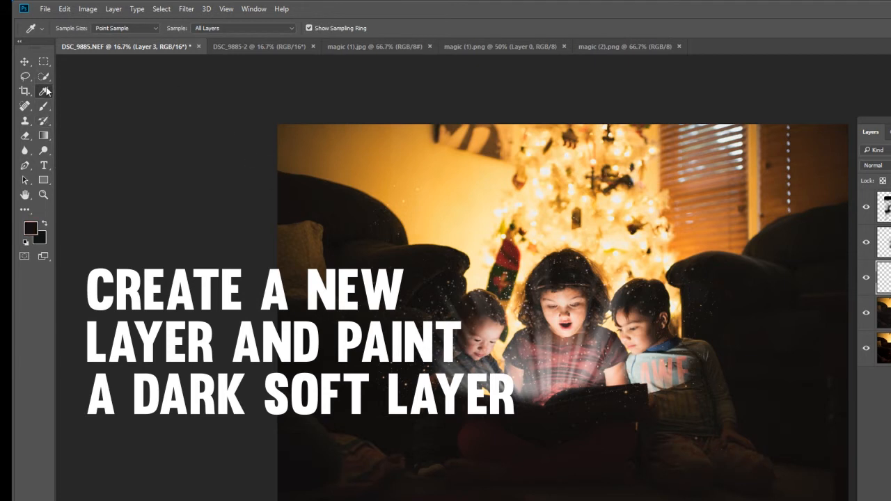
{"action": "left_click", "coordinate": [43, 106]}
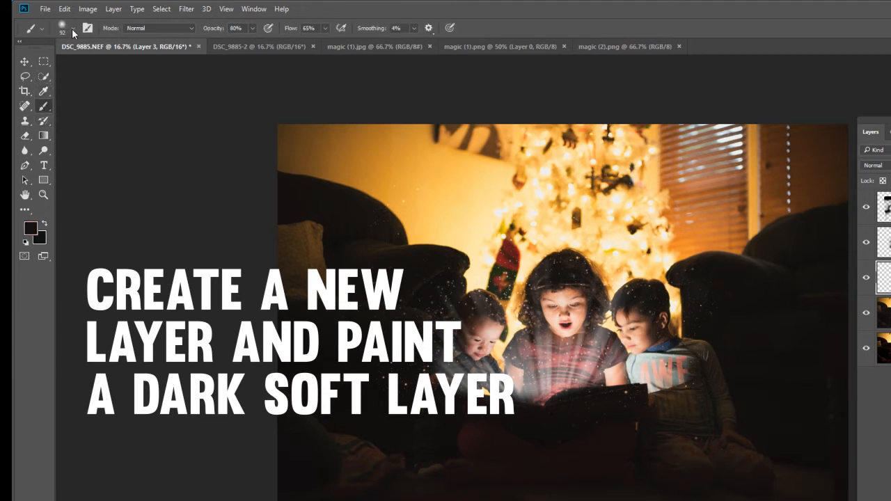
{"action": "left_click", "coordinate": [72, 28]}
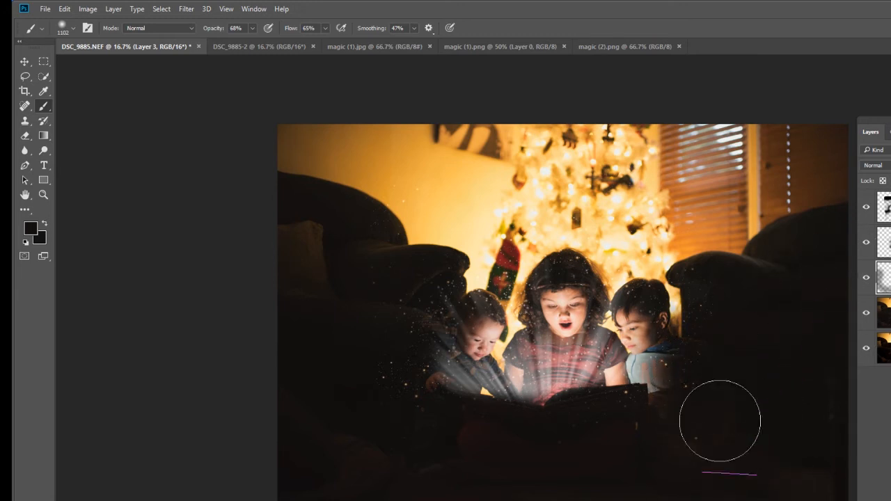
{"action": "mouse_move", "coordinate": [342, 265]}
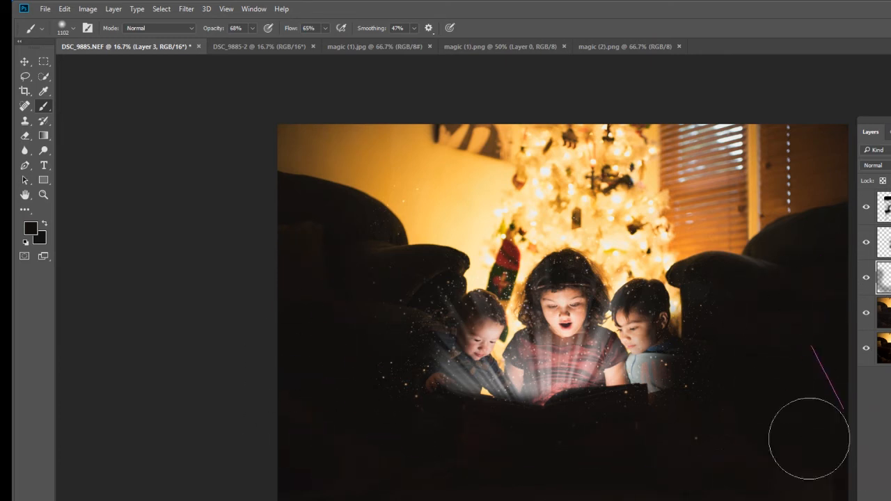
{"action": "mouse_move", "coordinate": [467, 488]}
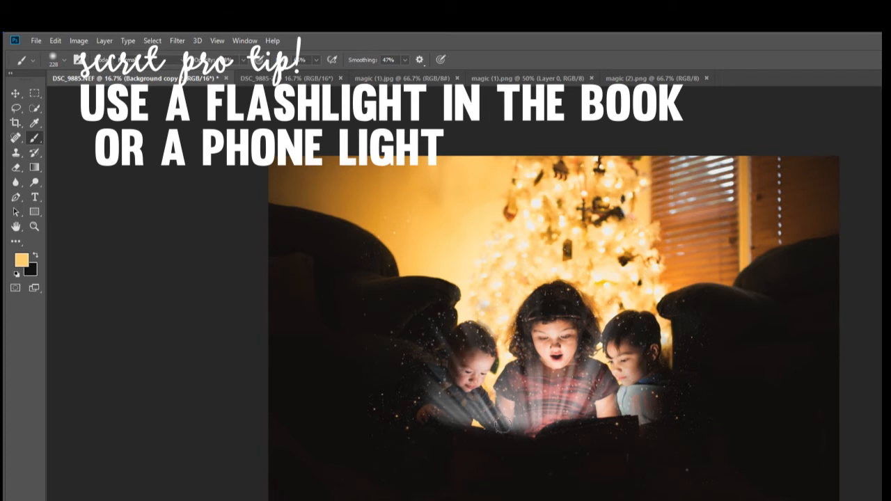
{"action": "mouse_move", "coordinate": [657, 398]}
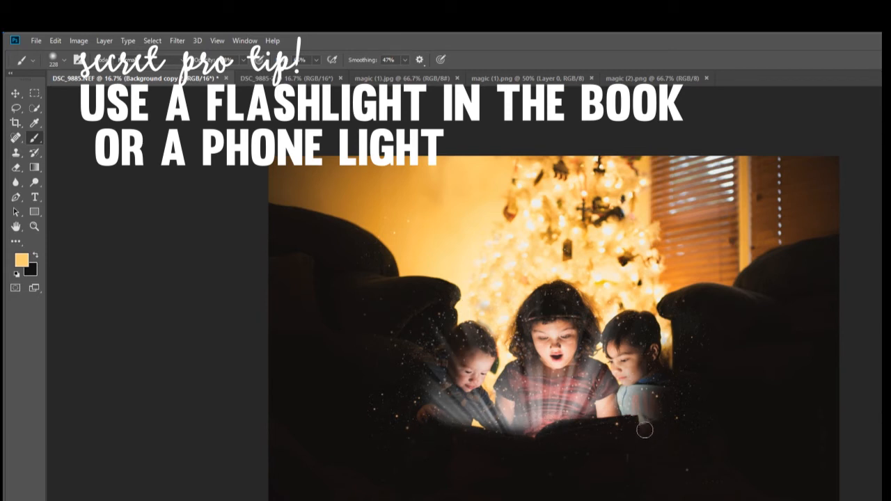
{"action": "mouse_move", "coordinate": [413, 393]}
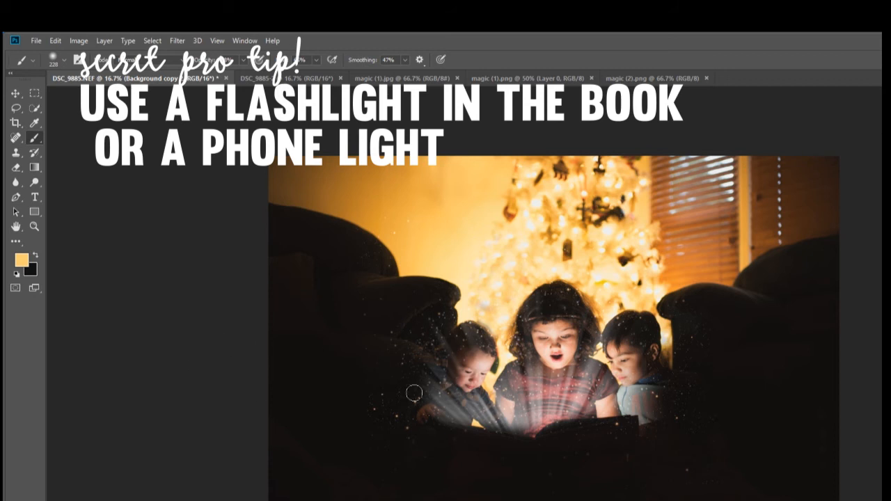
{"action": "mouse_move", "coordinate": [425, 374]}
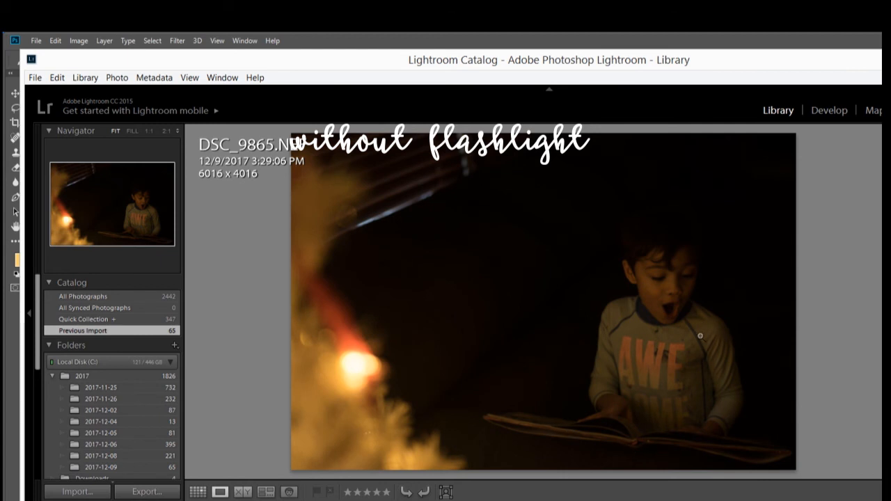
{"action": "mouse_move", "coordinate": [613, 429]}
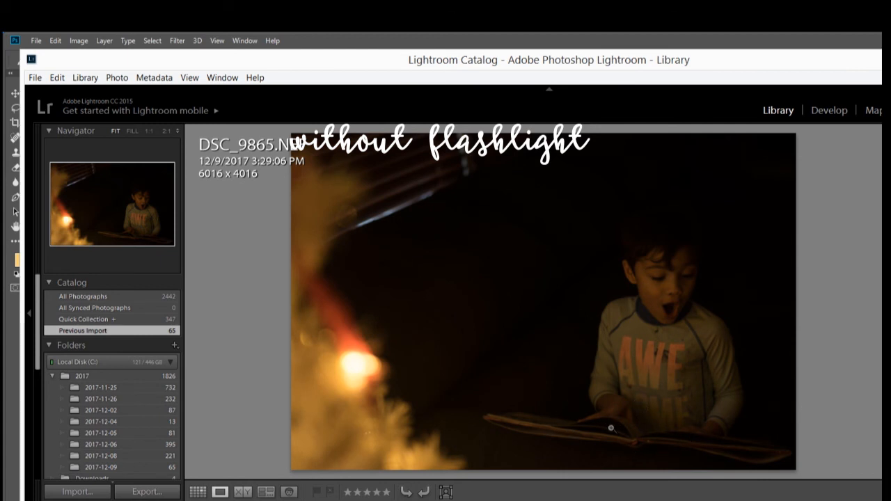
{"action": "mouse_move", "coordinate": [666, 422]}
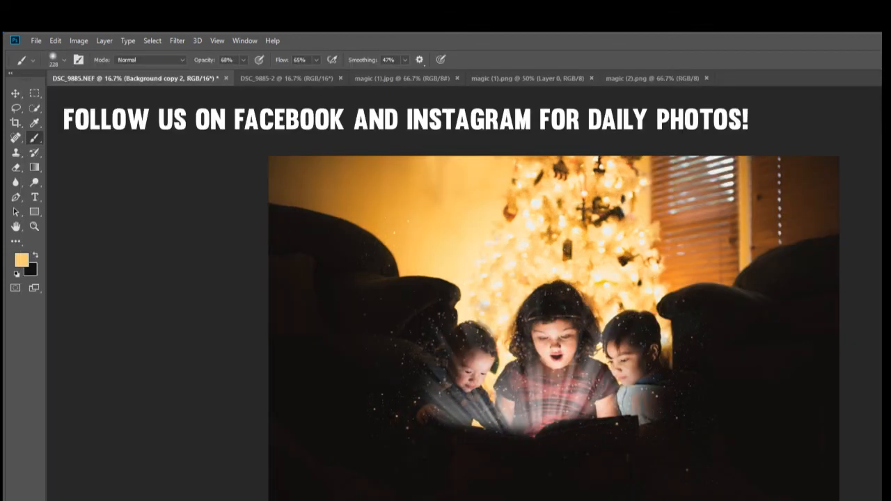
{"action": "mouse_move", "coordinate": [874, 435]}
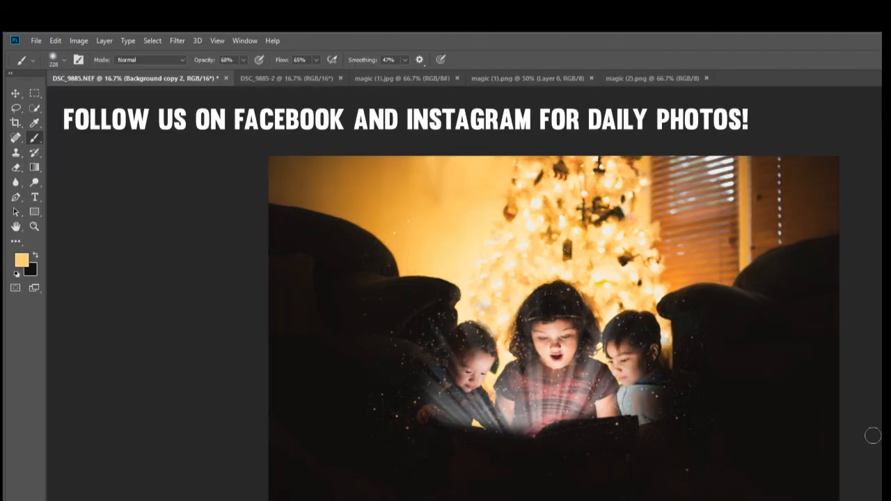